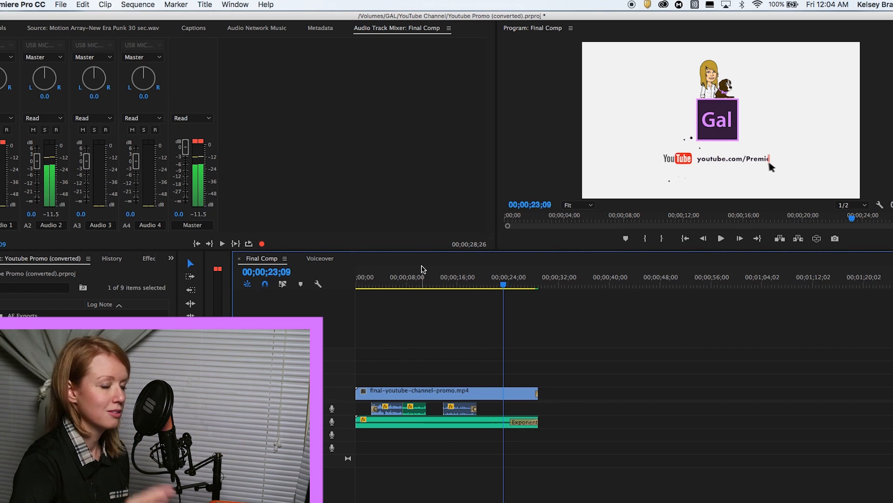
mouse_move(51, 14)
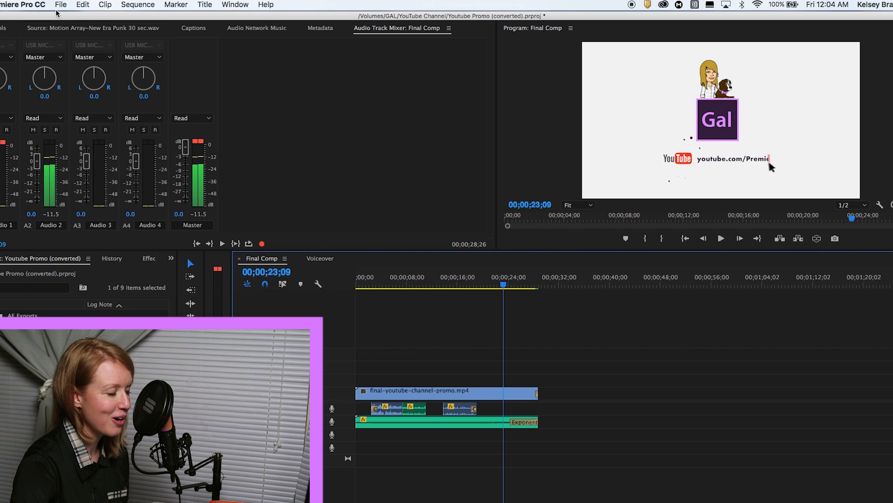
Step: Export the sequence as media and choose the Twitter 720p HD preset (H.264, 1280x720, Final Comp_2.mp4)
click(70, 5)
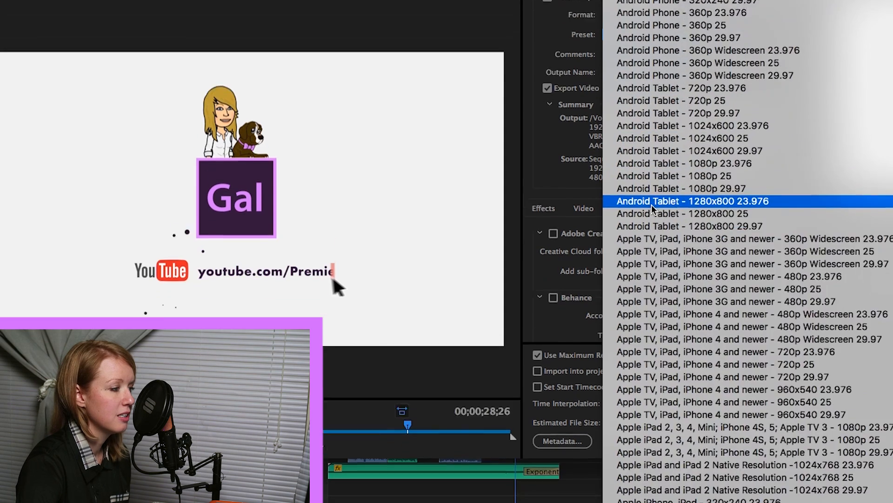
scroll(down, 3)
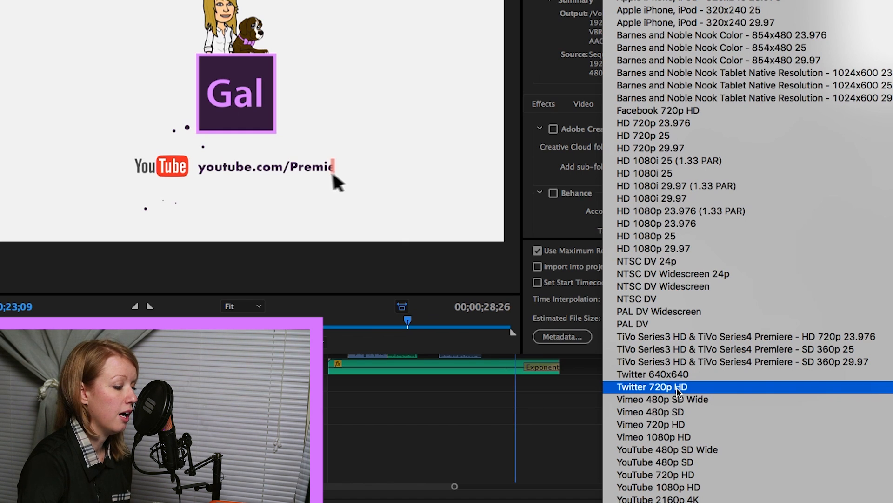
click(671, 387)
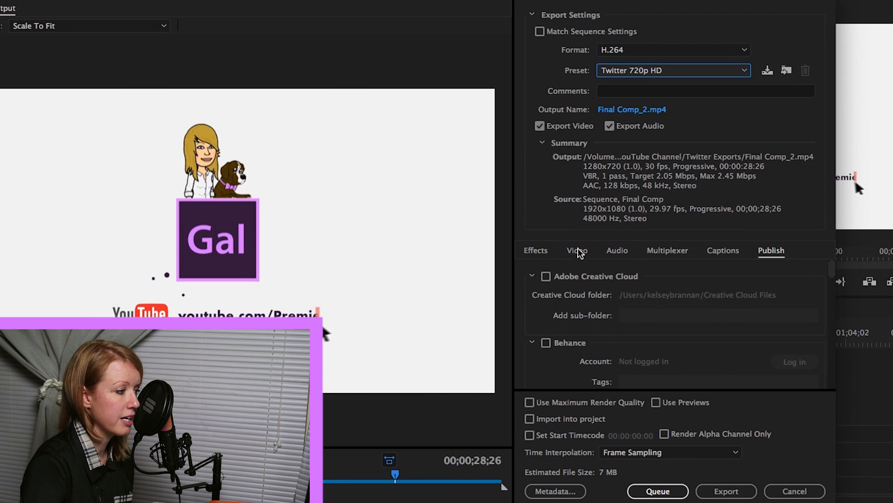
Step: In the Video settings, match the output frame rate to the source at 29.97 fps
click(577, 250)
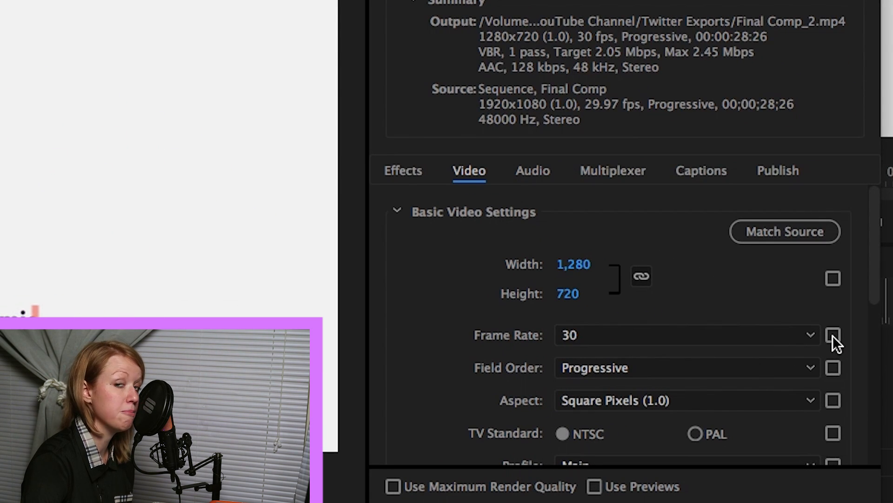
click(832, 335)
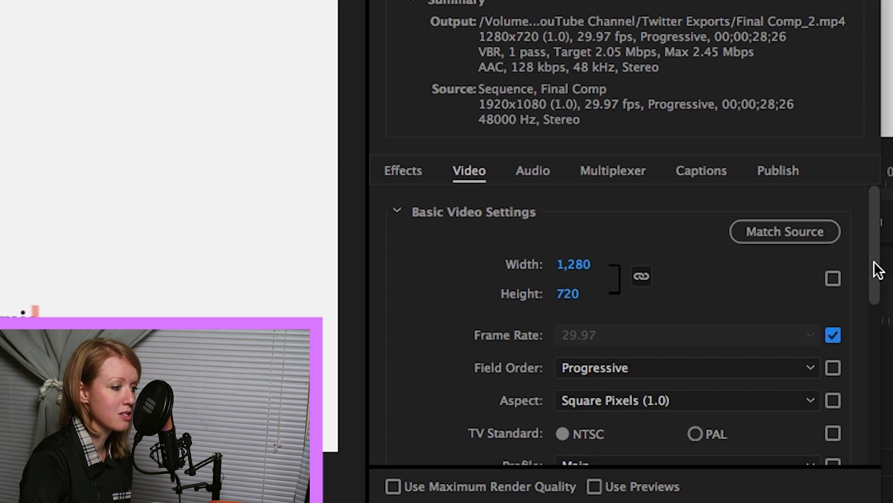
Step: Set Bitrate Encoding to VBR 2-pass with 8 Mbps target and 12 Mbps maximum bitrate
scroll(down, 3)
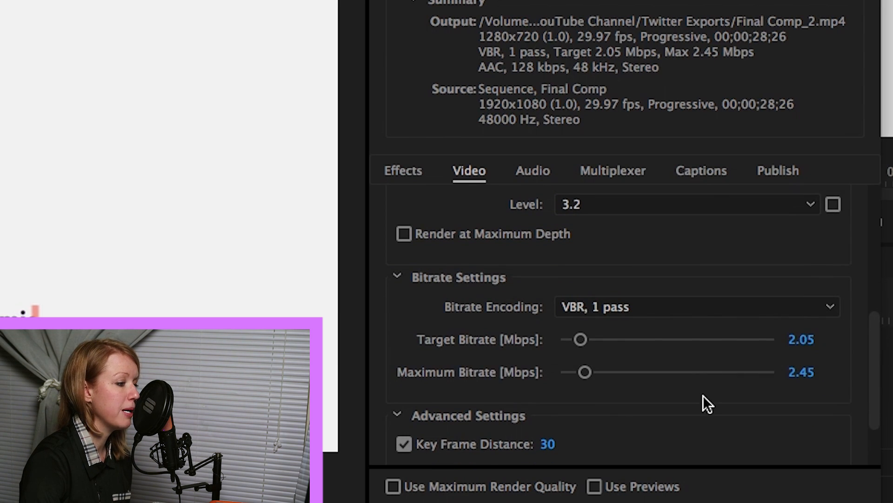
mouse_move(843, 321)
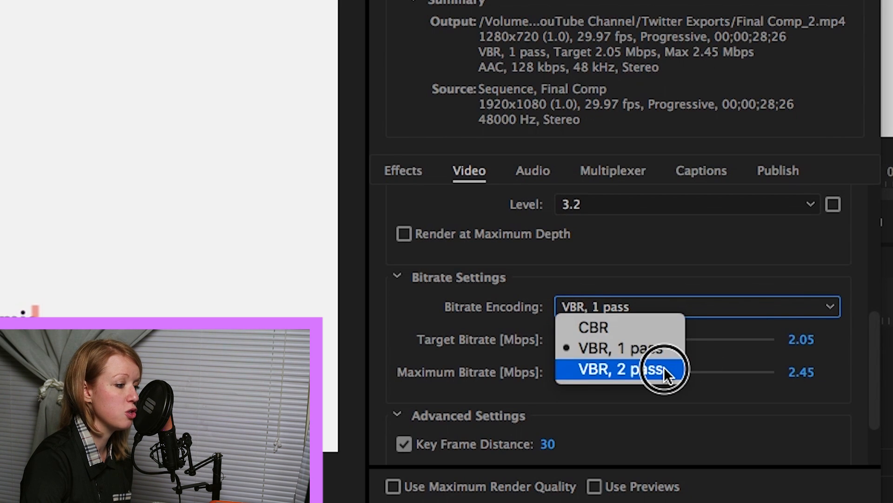
click(614, 370)
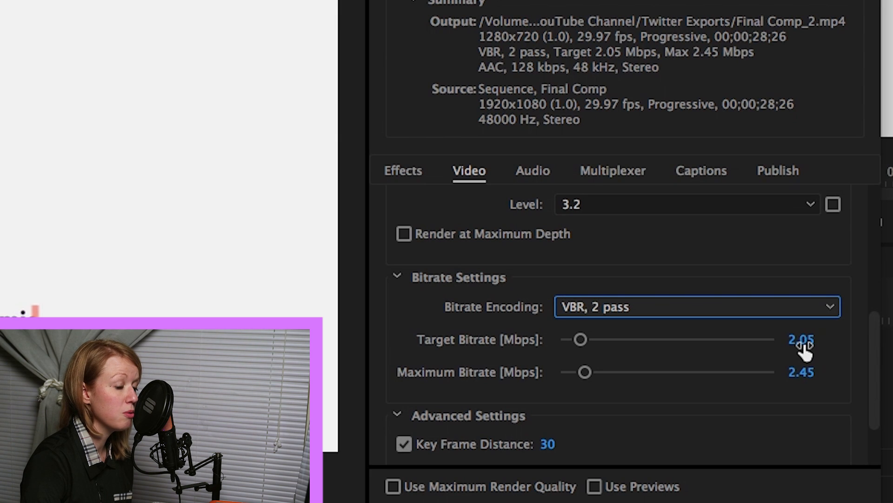
mouse_move(840, 338)
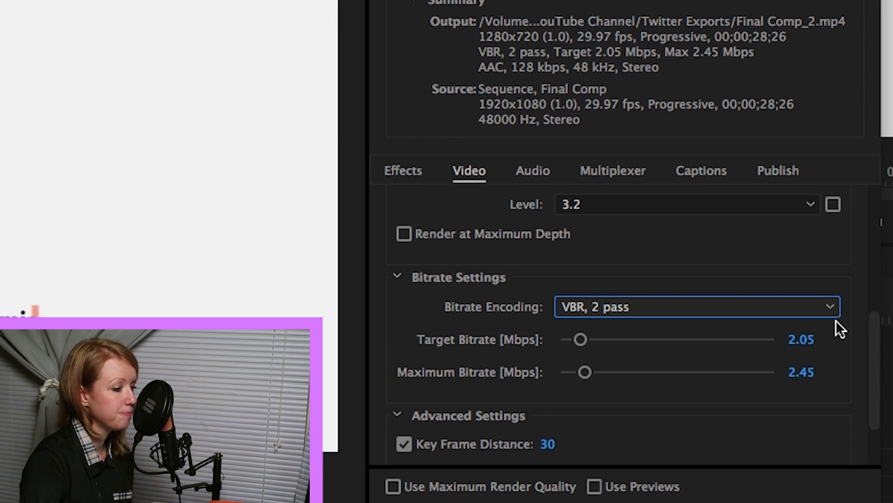
click(805, 338)
text(8)
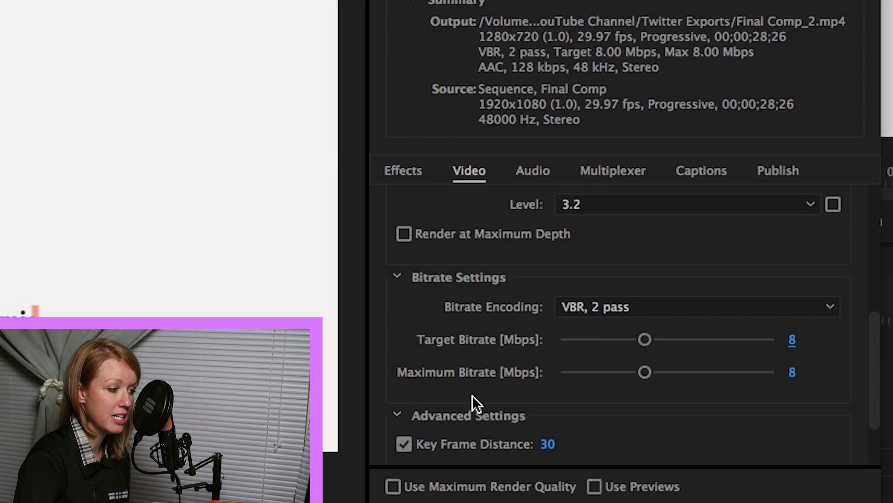
click(791, 371)
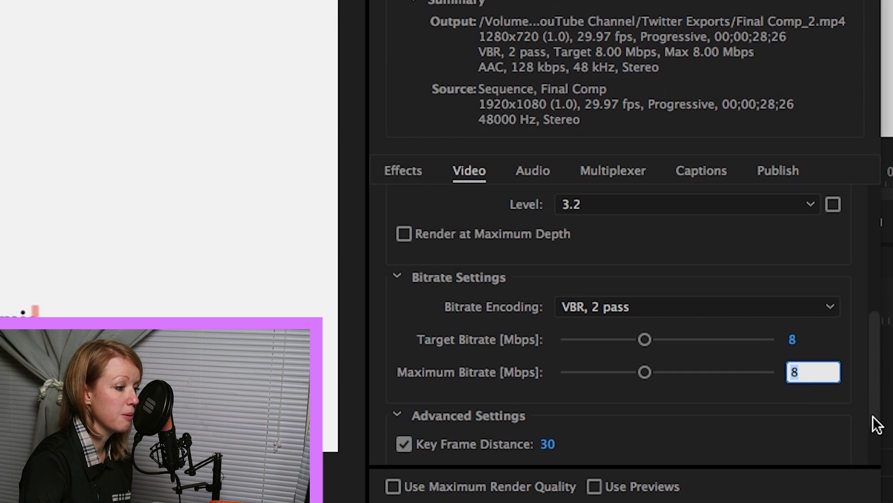
drag(644, 371, 687, 371)
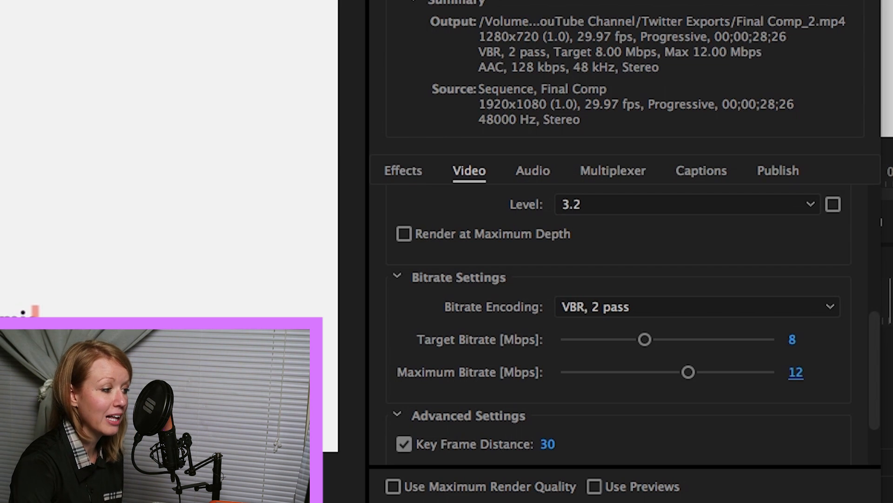
mouse_move(789, 180)
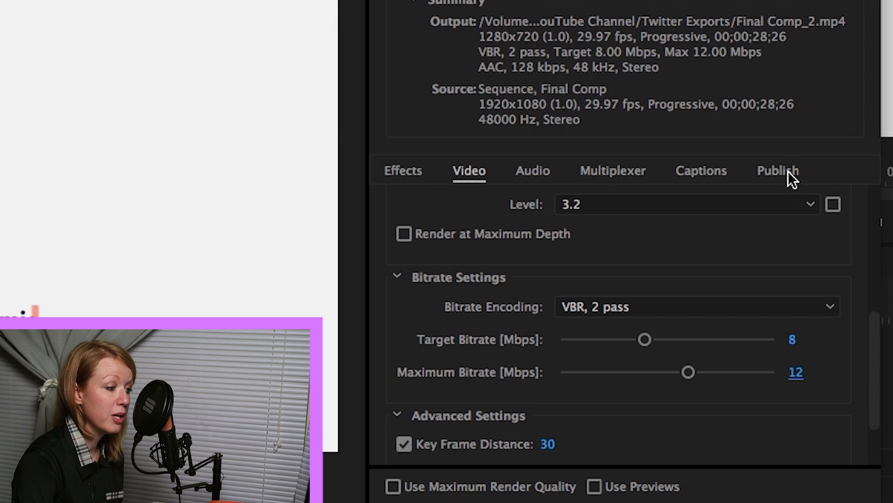
Step: In the Publish settings, enable Twitter upload and activate its Status field
click(778, 171)
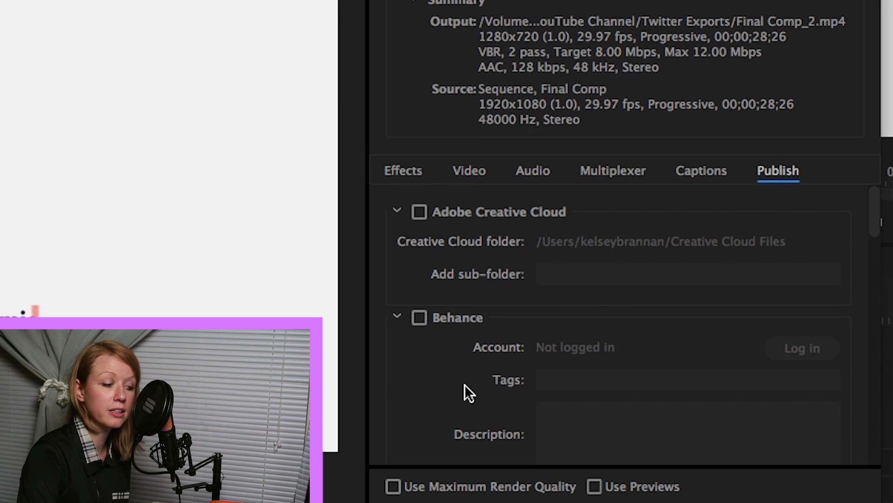
scroll(down, 3)
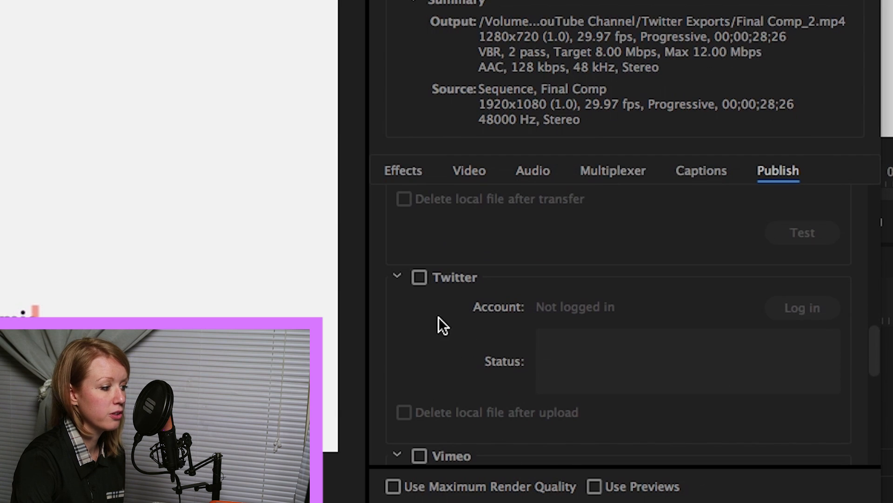
click(419, 278)
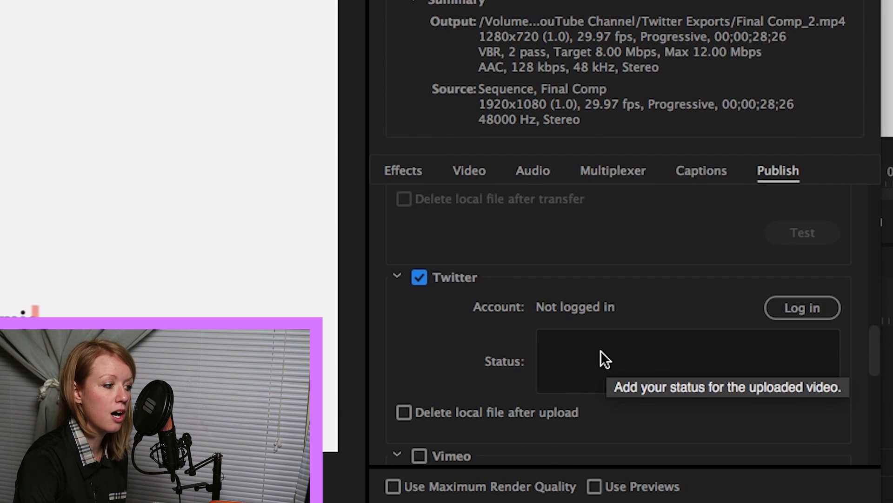
click(609, 357)
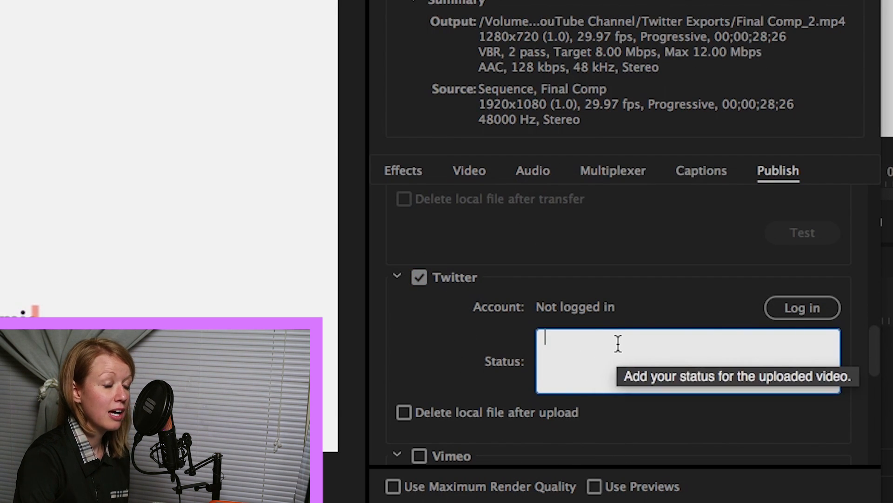